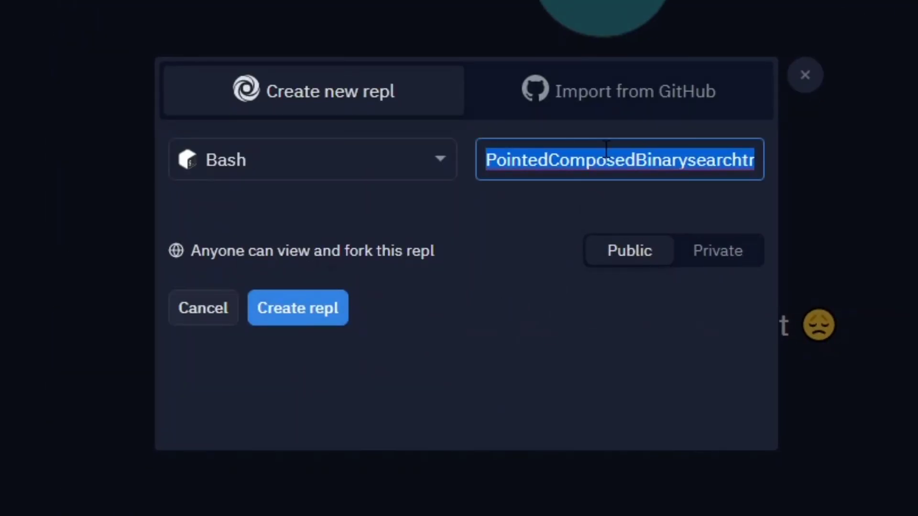
Create a private Bash repl named cloudvsc.
text(cloudvsc)
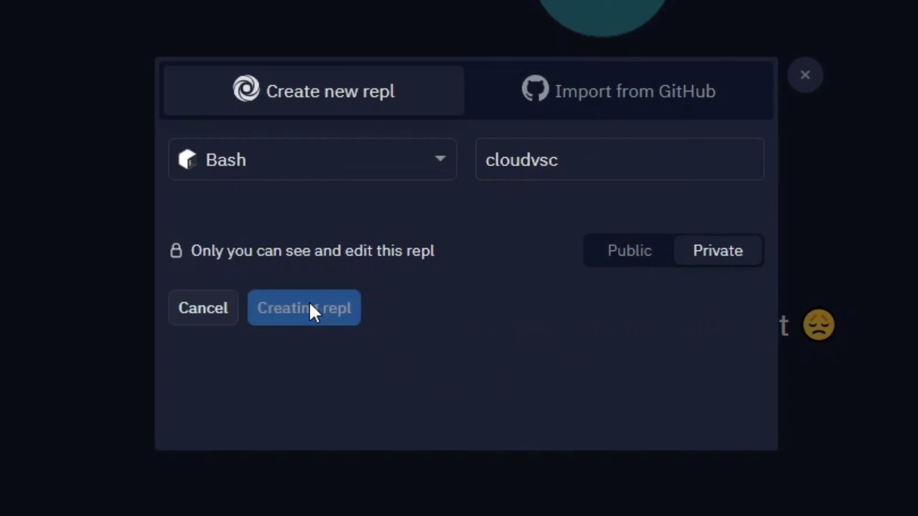
click(304, 308)
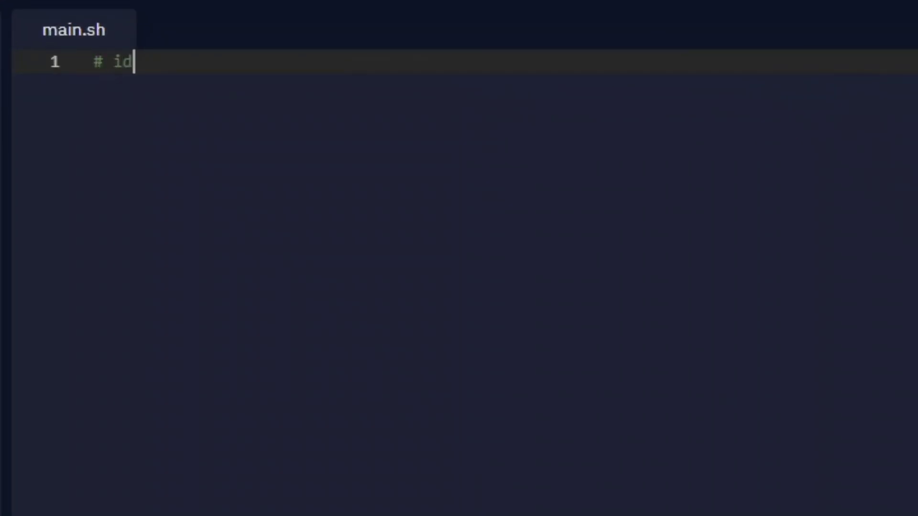
Write comments in main.sh explaining the paused repl and the code-server launch command.
text(k for some reas)
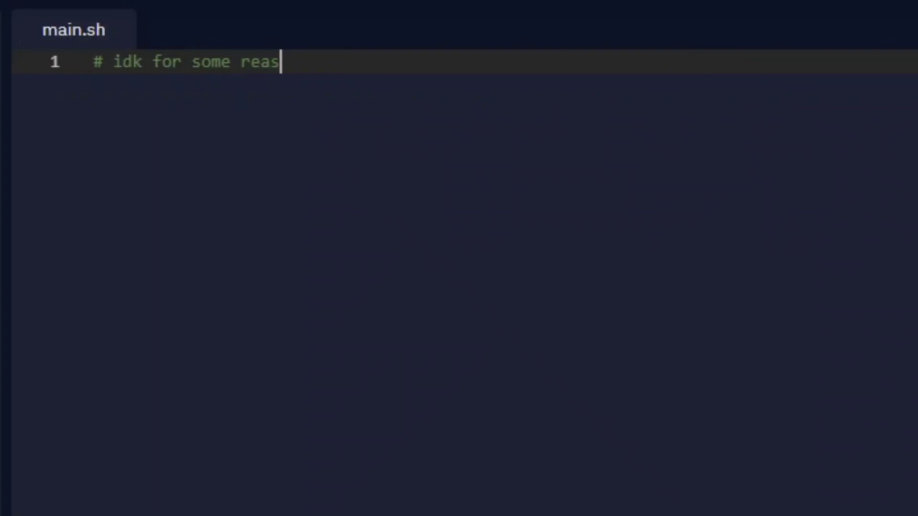
text(ons, the repl d)
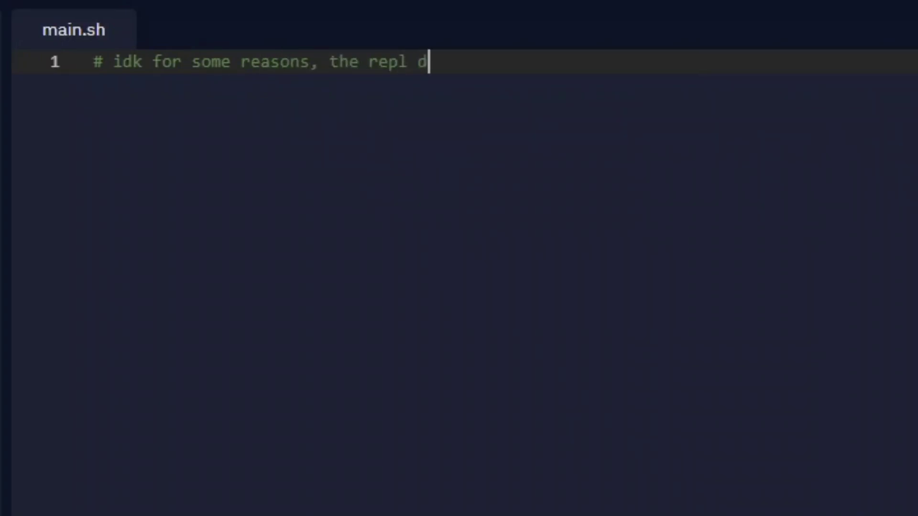
text(idnt want to loa)
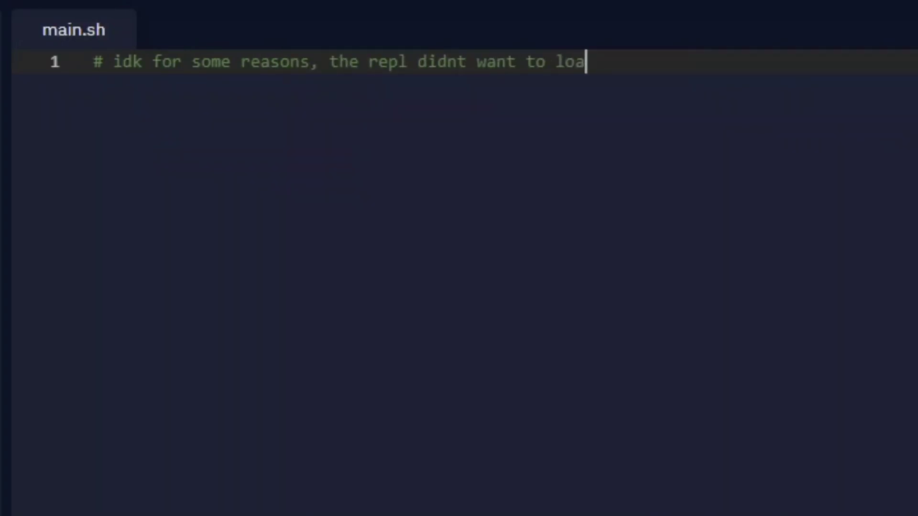
text(d, so i paused t)
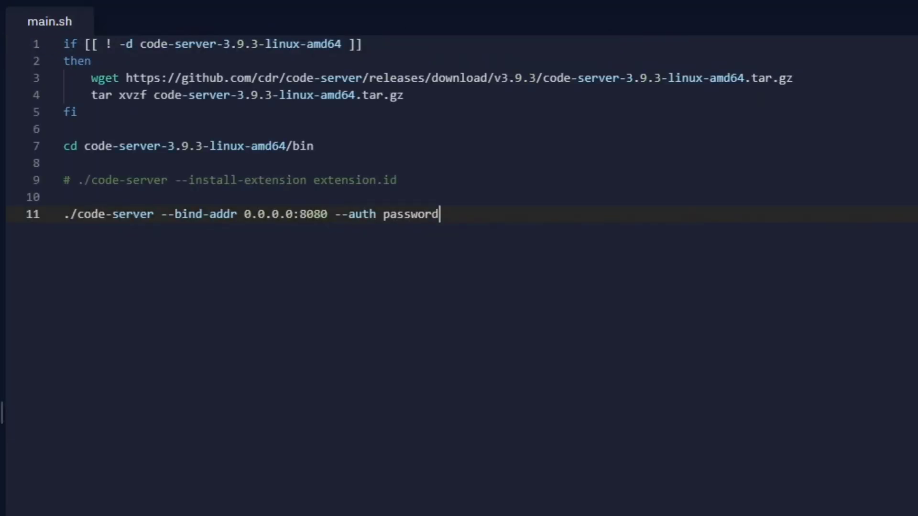
mouse_move(444, 199)
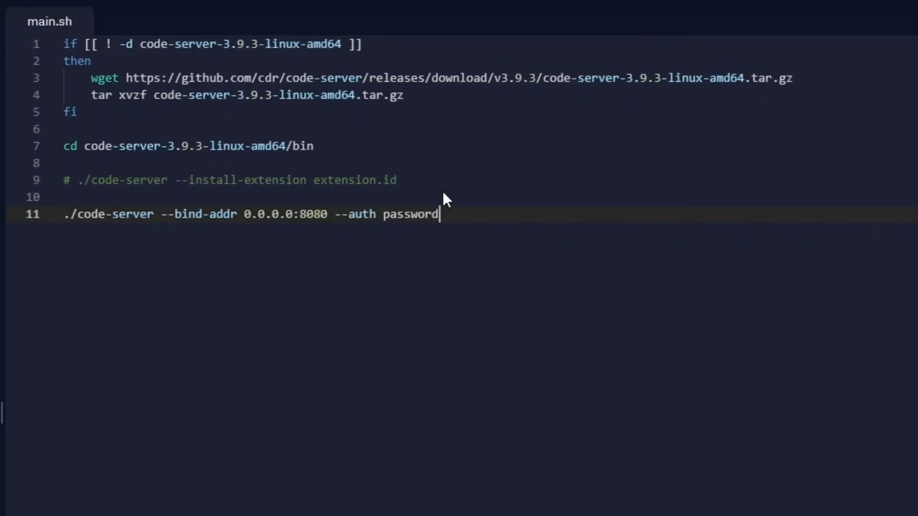
text(# the above command will be used whenever you want to install a new extension)
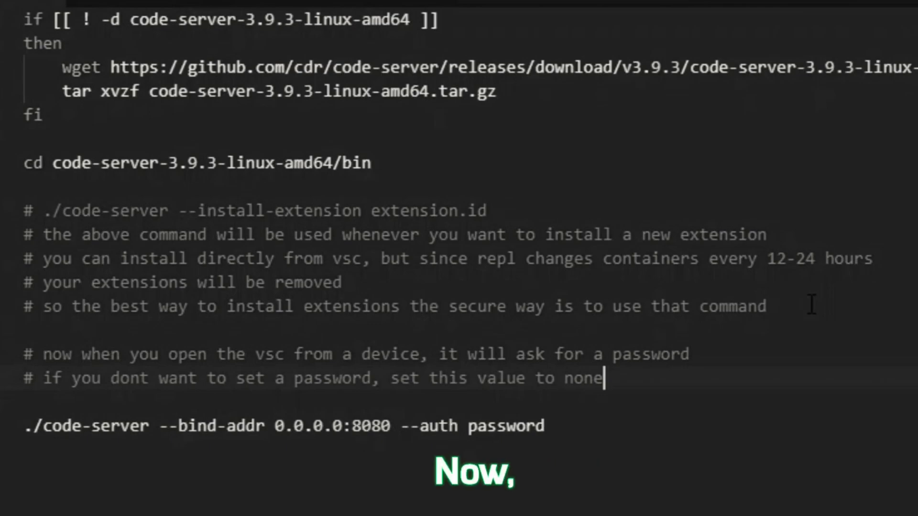
Keep the code-server launch line's --auth option set to password in main.sh.
text(i will show how to set the)
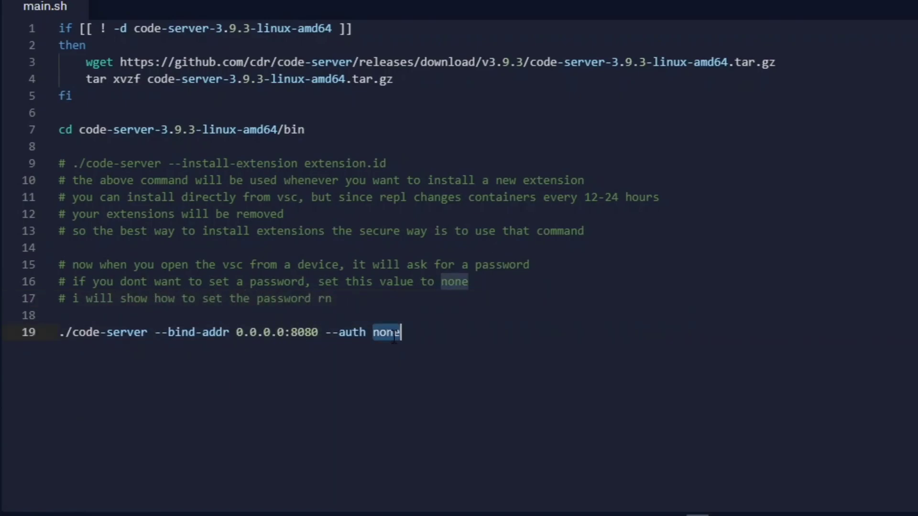
text(password)
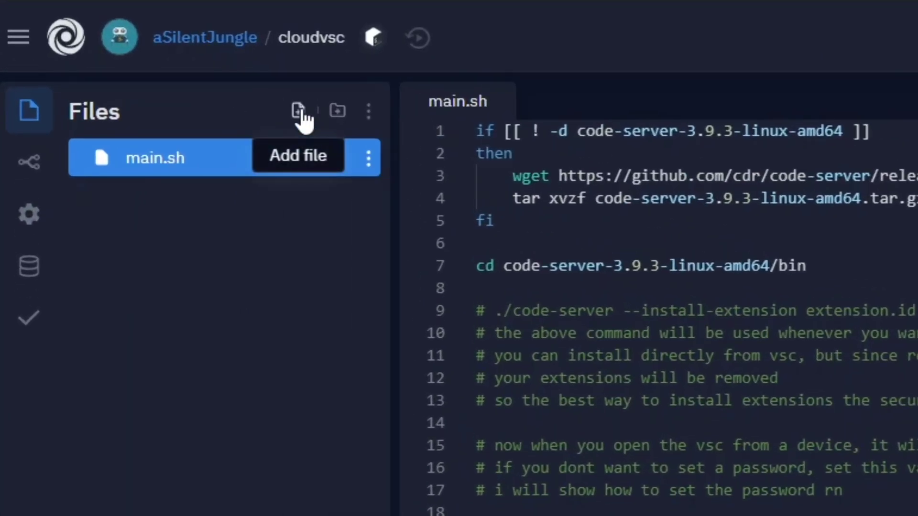
click(297, 110)
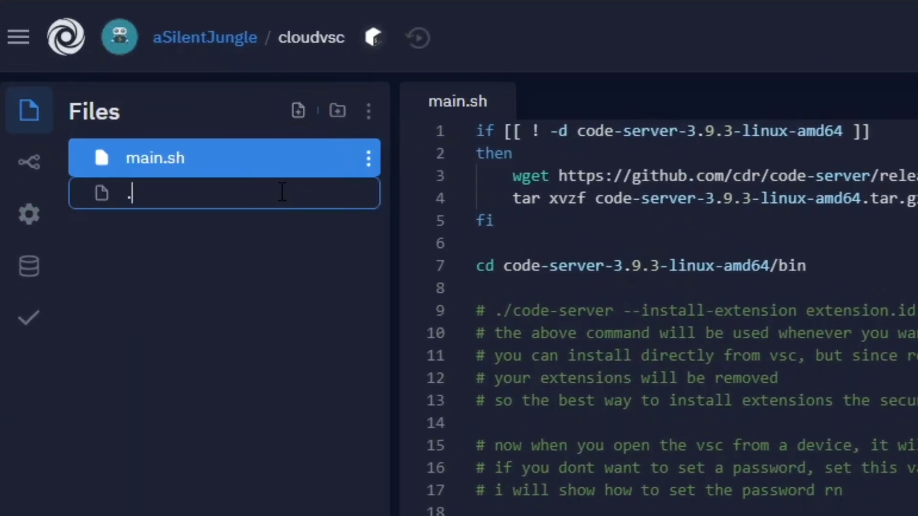
text(env)
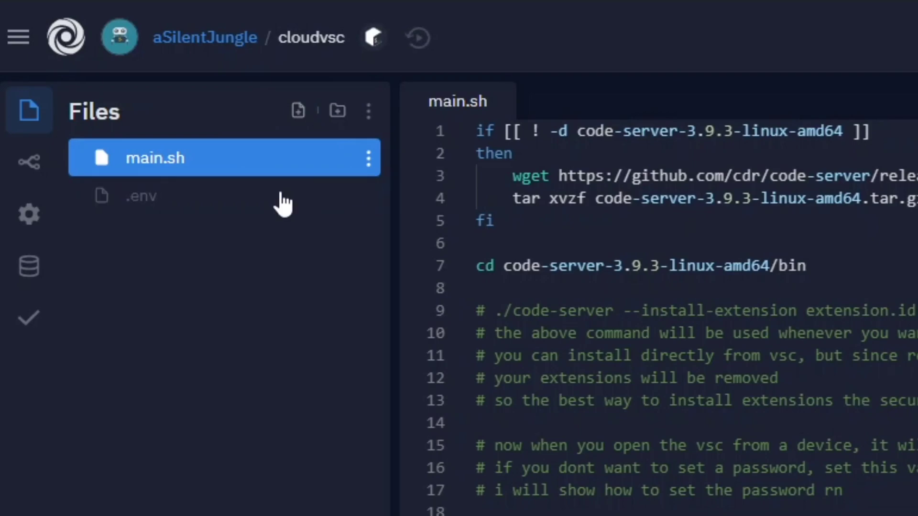
click(141, 196)
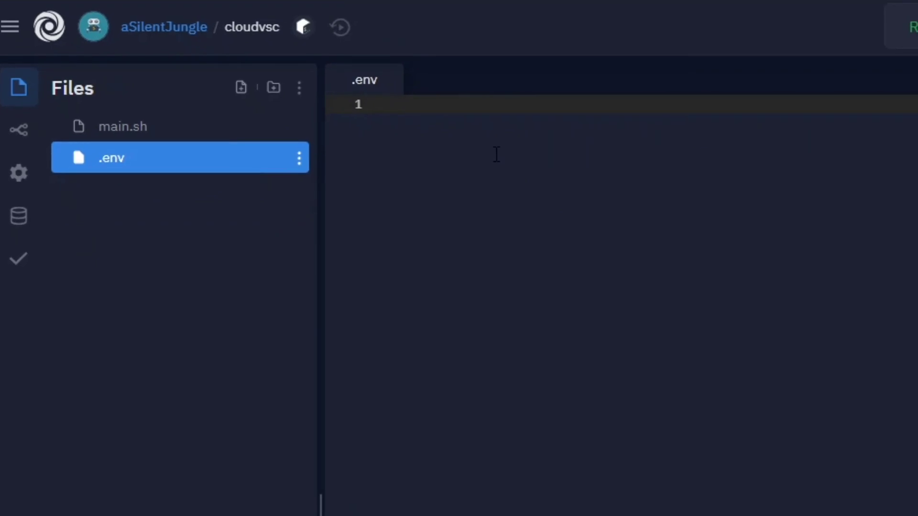
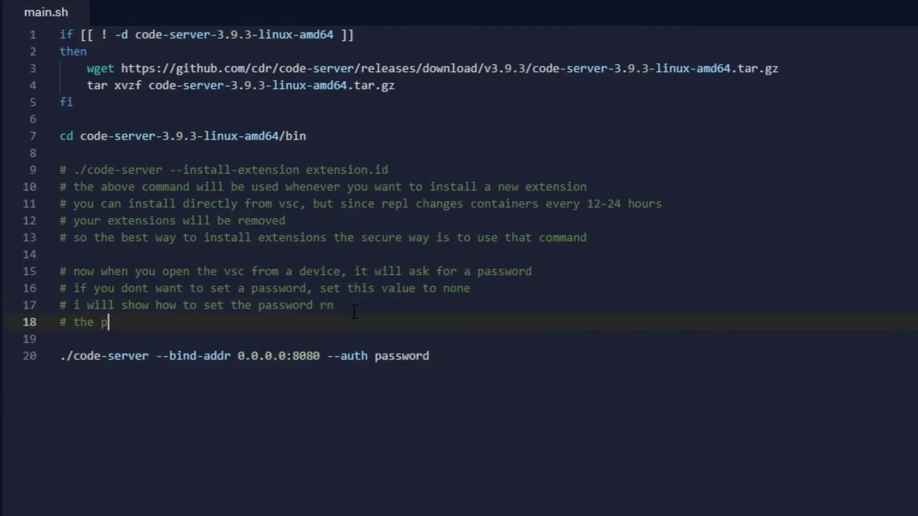
Comment in main.sh that the password is now set as an env key.
text(assword now set as env key will b)
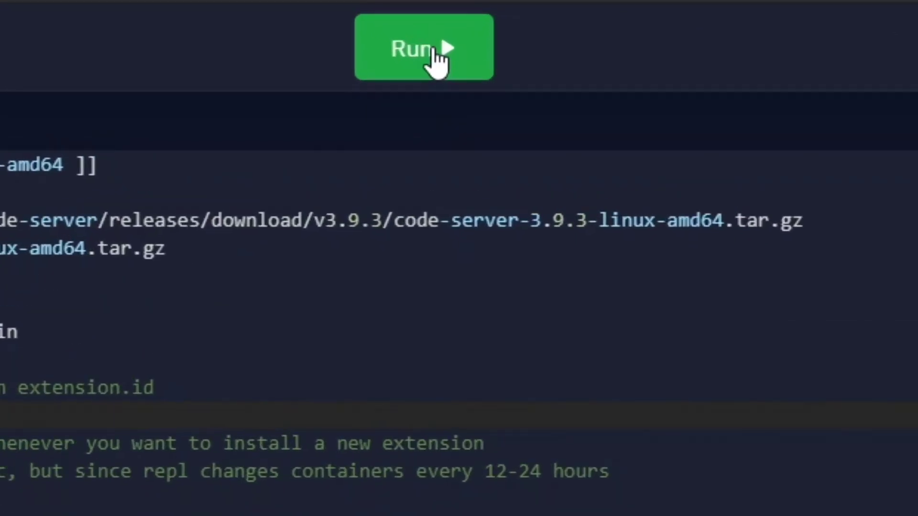
Run the repl to launch code-server and open its page in a new browser tab.
click(423, 48)
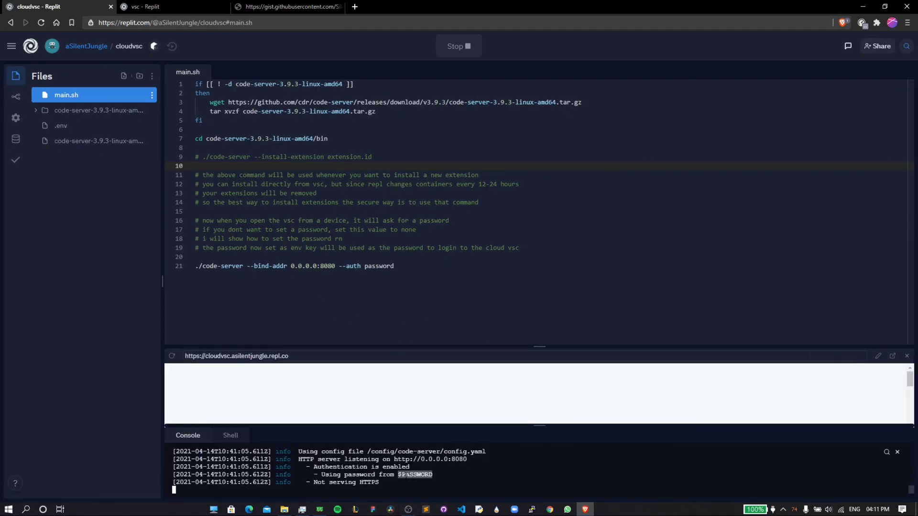
click(572, 297)
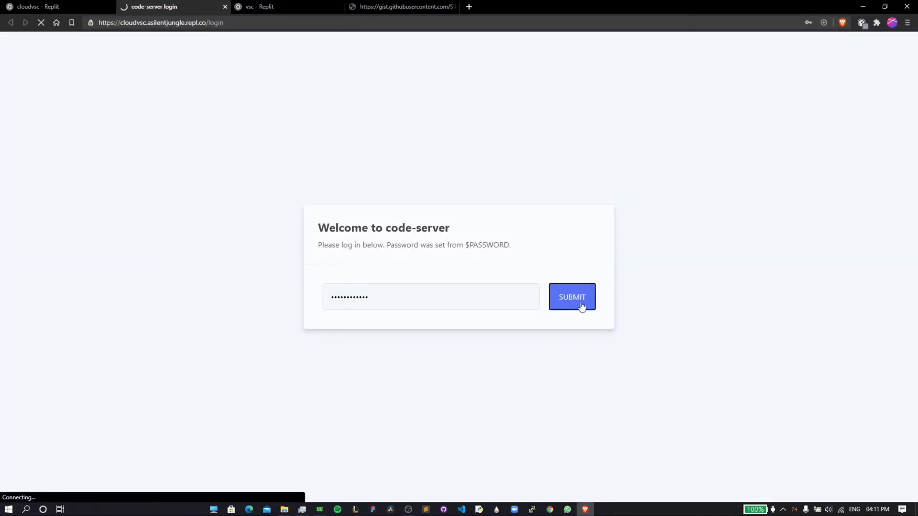
Submit the password, decline browser saving, and apply a dark colour theme.
click(572, 297)
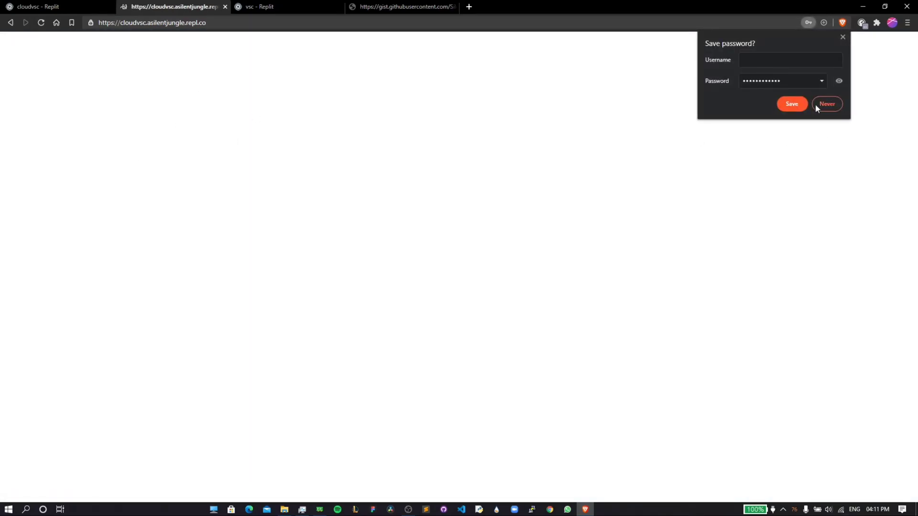
click(826, 104)
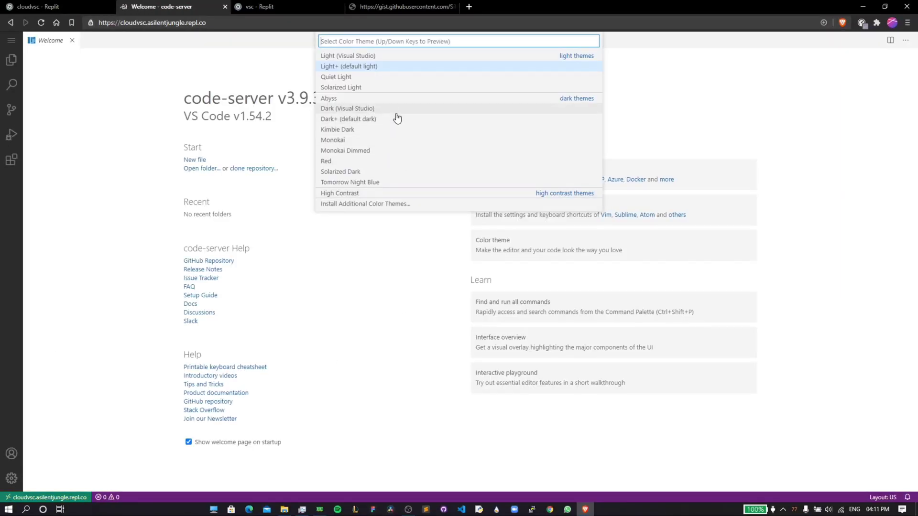
click(11, 160)
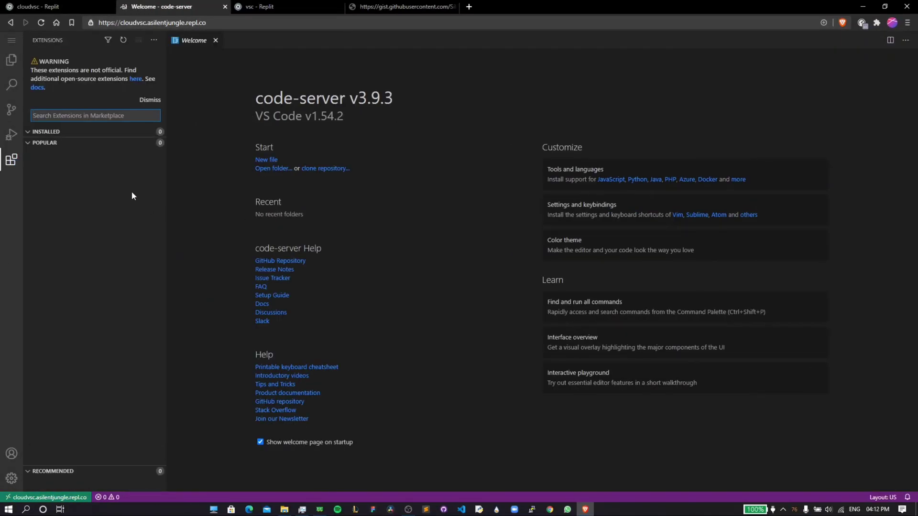
click(150, 100)
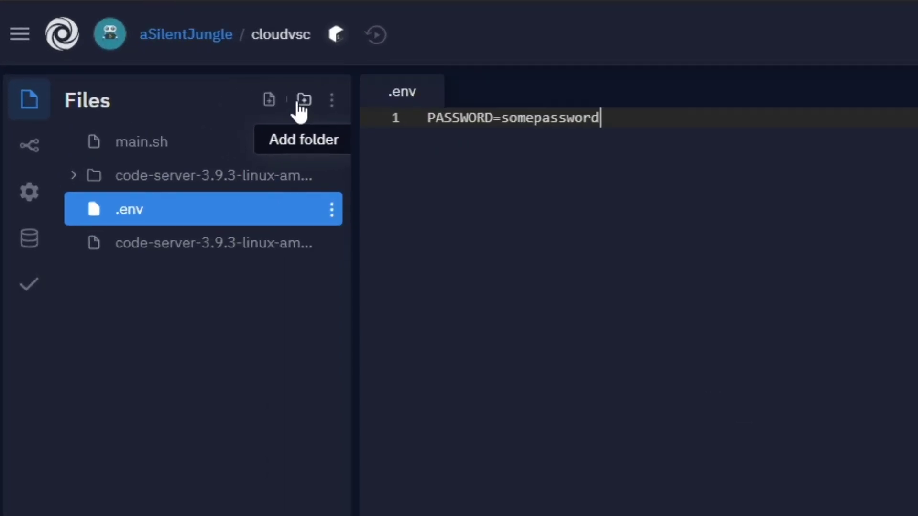
Name the new folder Projects in the Files panel.
text(P)
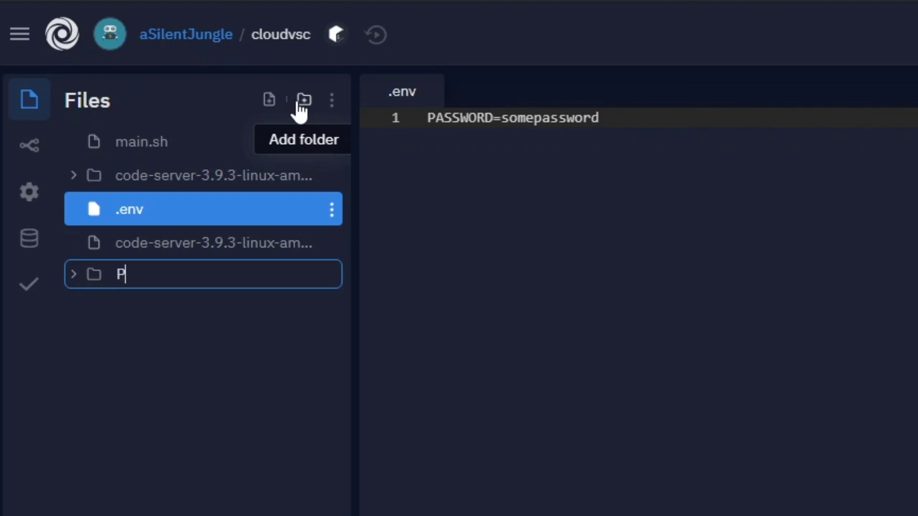
text(rojects)
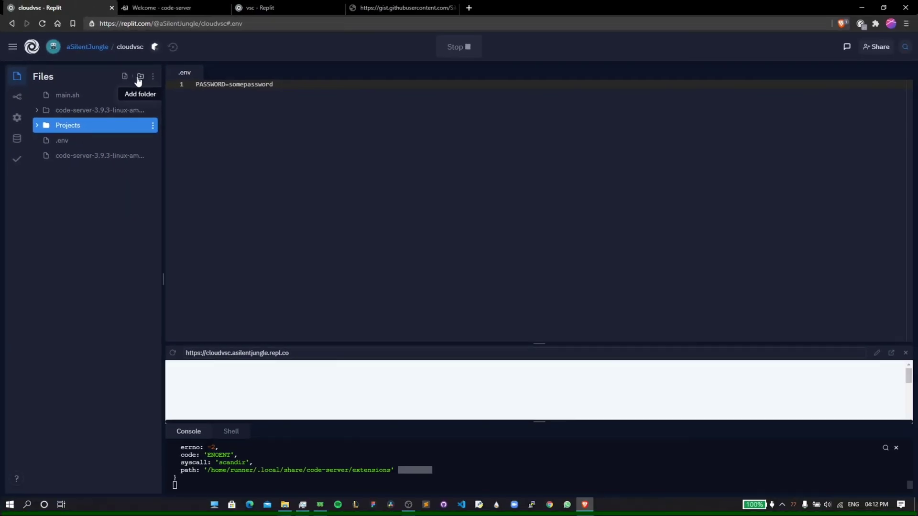
Open /home/runner/cloudvsc/Projects as the code-server workspace.
click(170, 7)
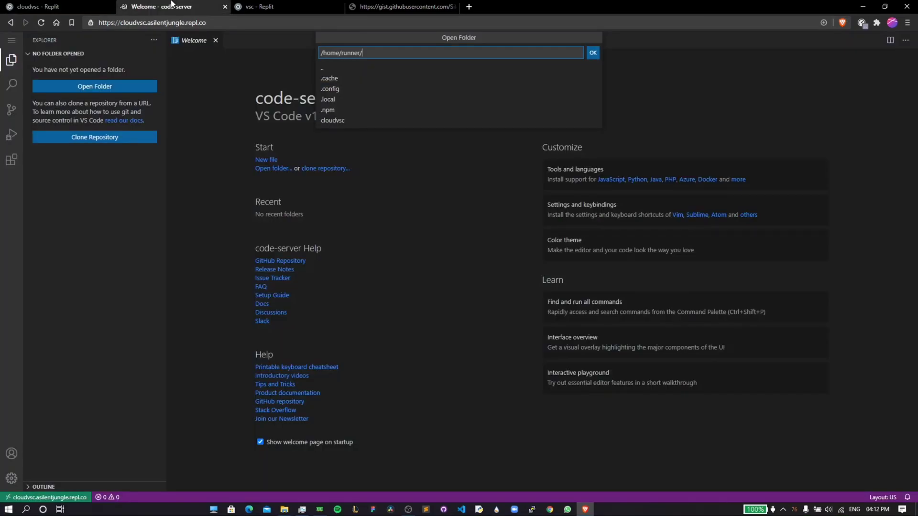
click(332, 121)
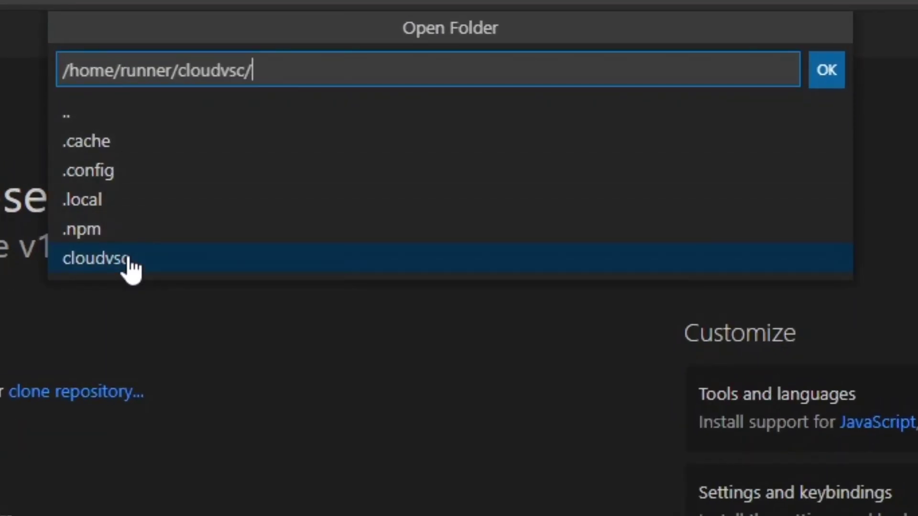
double_click(99, 259)
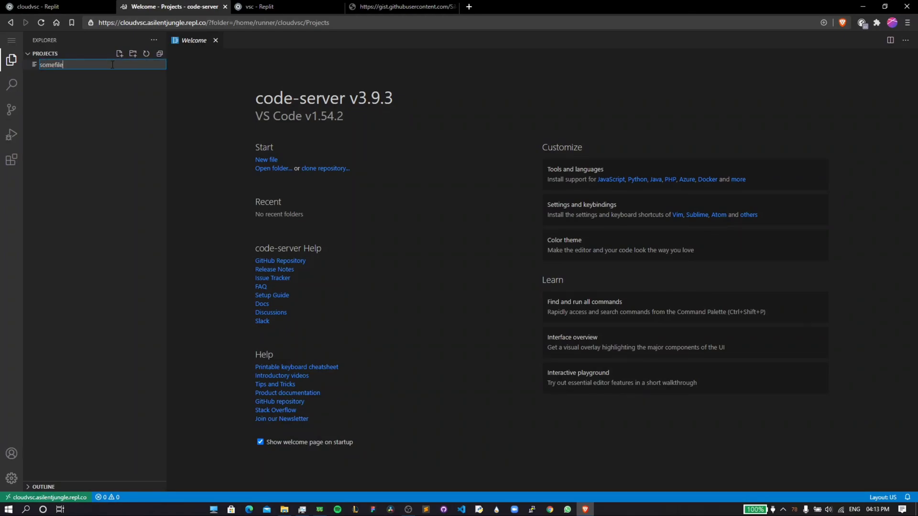
Create somefile.js with a console.log line saying you can run whatever you want.
key(Enter)
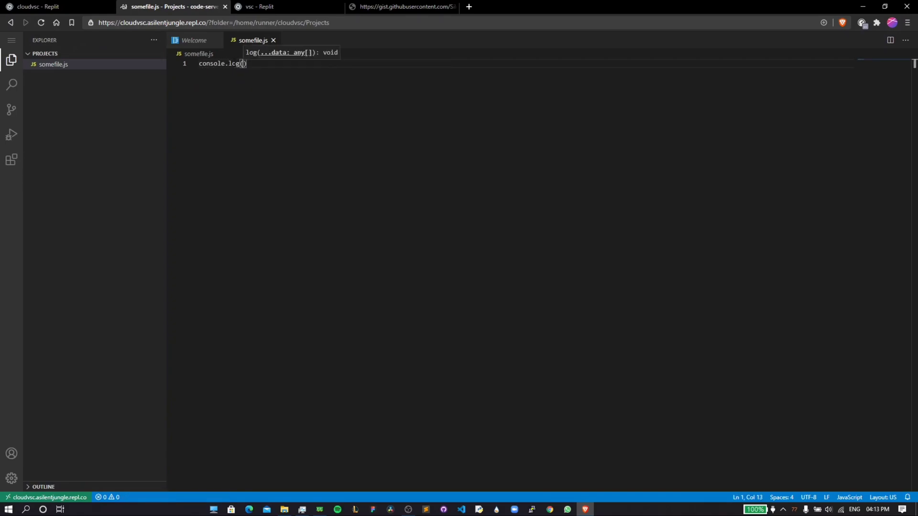
text("you can ru")
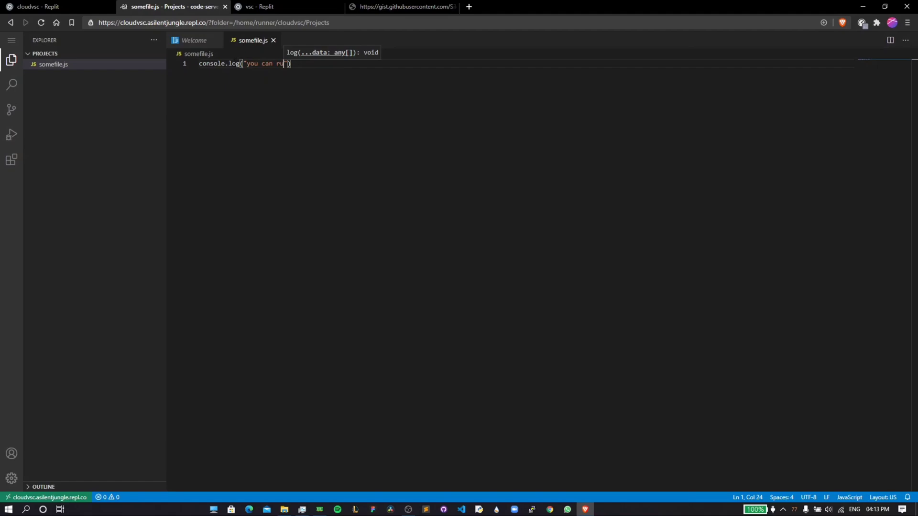
text(whatever you want here)
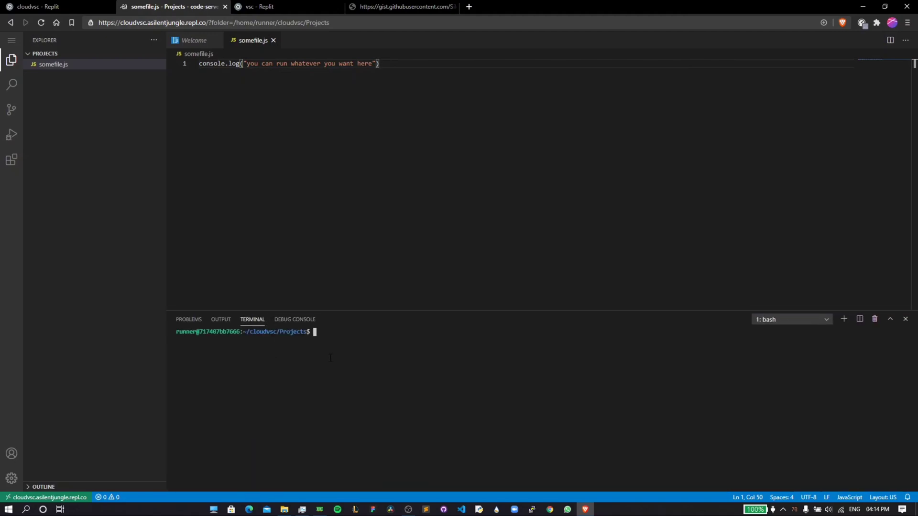
Start a node command in the terminal by entering 'node s' to run somefile.js.
text(node s)
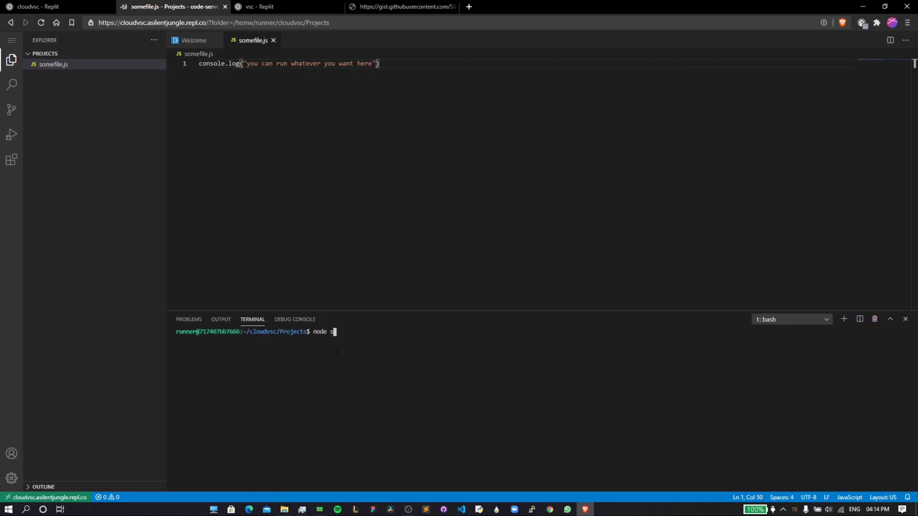